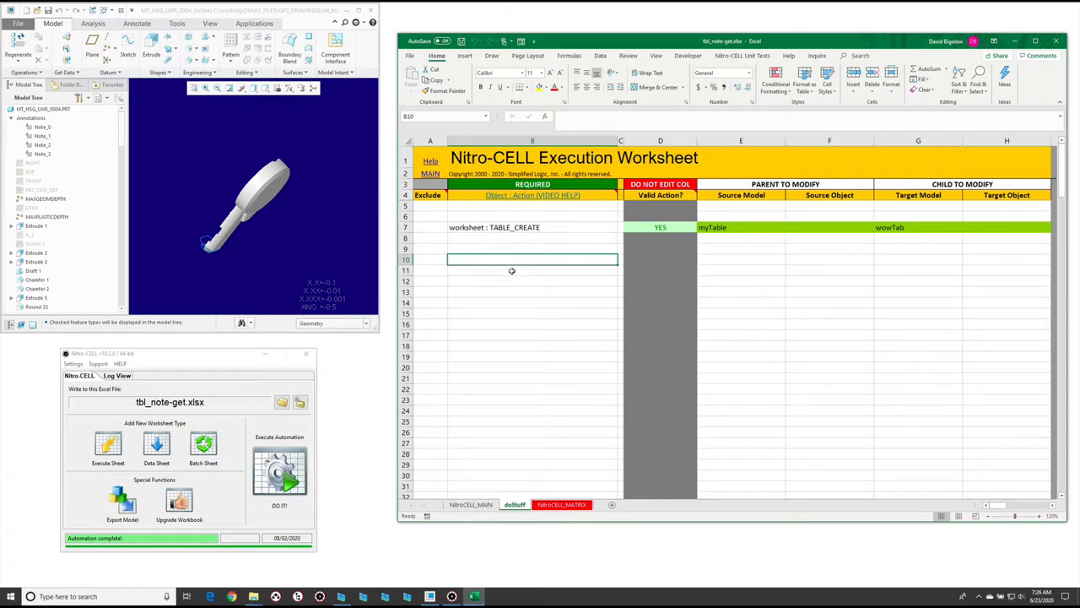
# Step: Enter an nc_command in B10 and choose tbl_note : GET from the suggestions
pyautogui.write('=nc_command(')
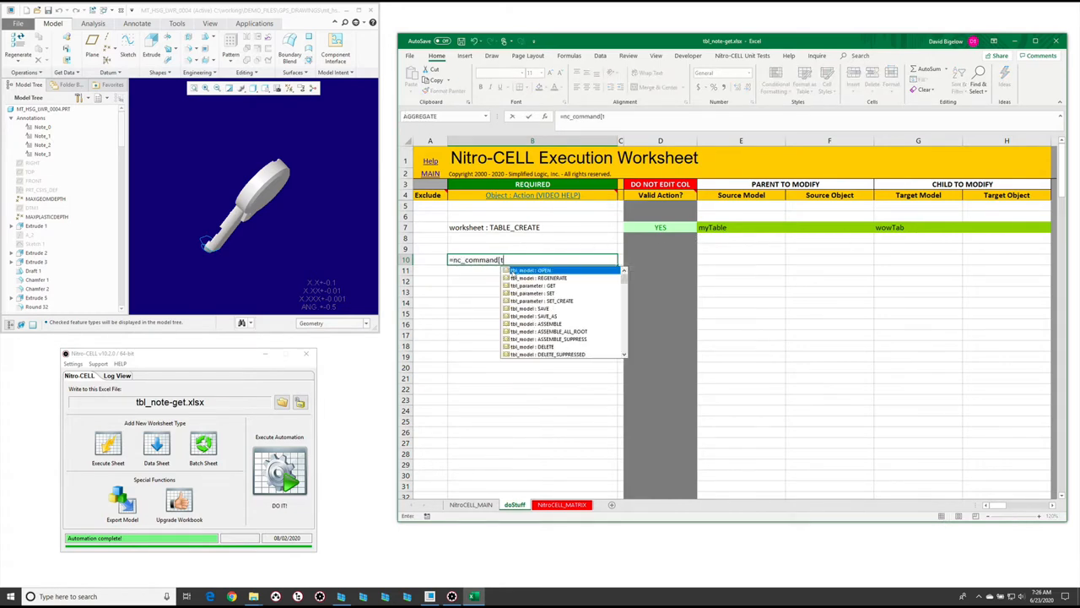
pyautogui.write('tbl_not')
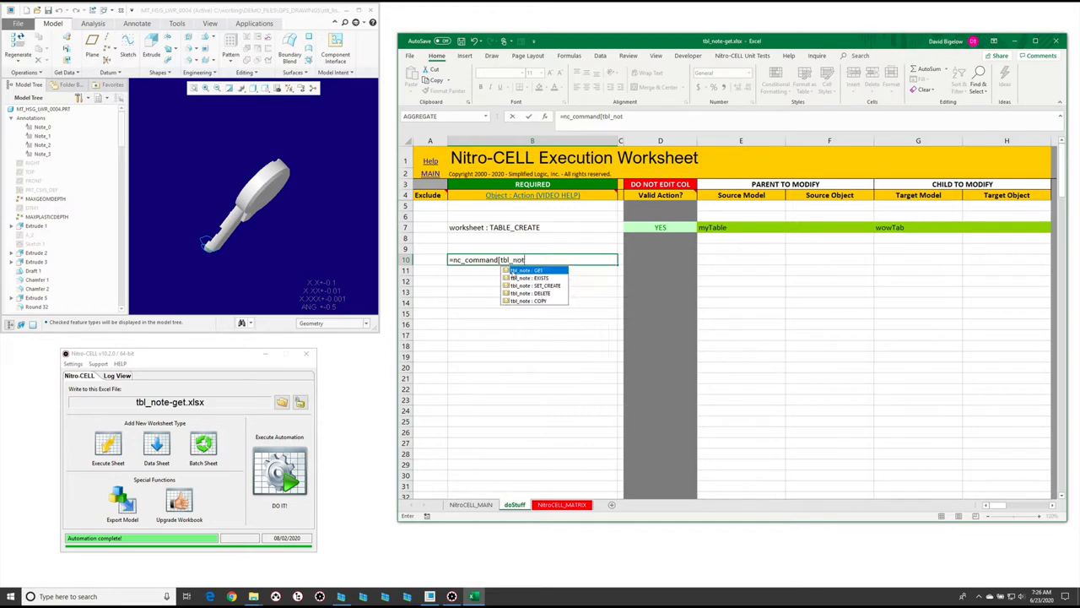
pyautogui.click(526, 270)
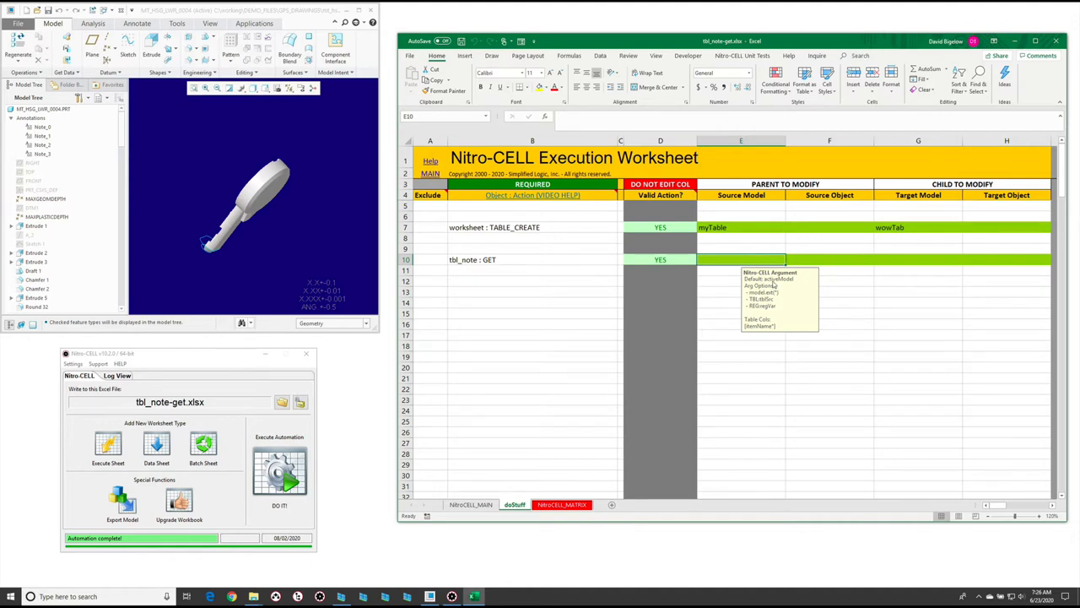
pyautogui.moveTo(761, 329)
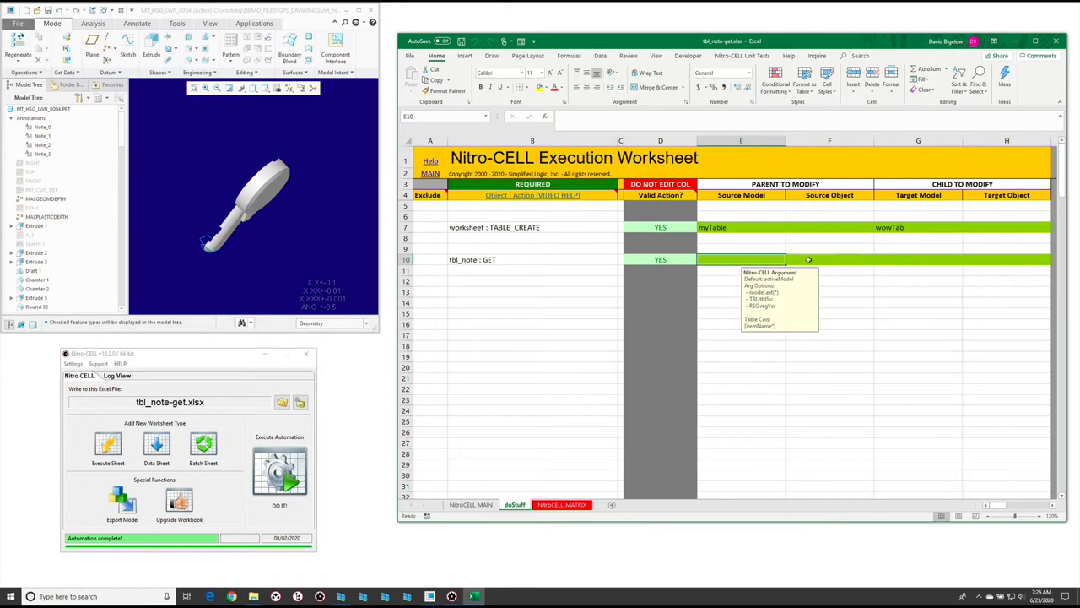
# Step: Review the source and target argument tooltips for the tbl_note GET row
pyautogui.click(829, 260)
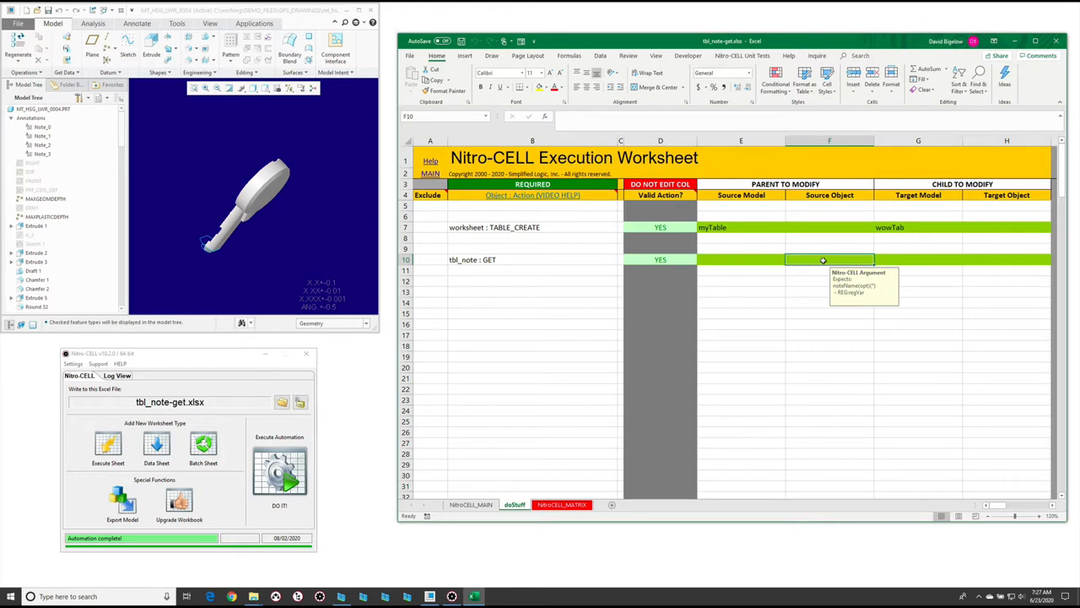
pyautogui.moveTo(898, 264)
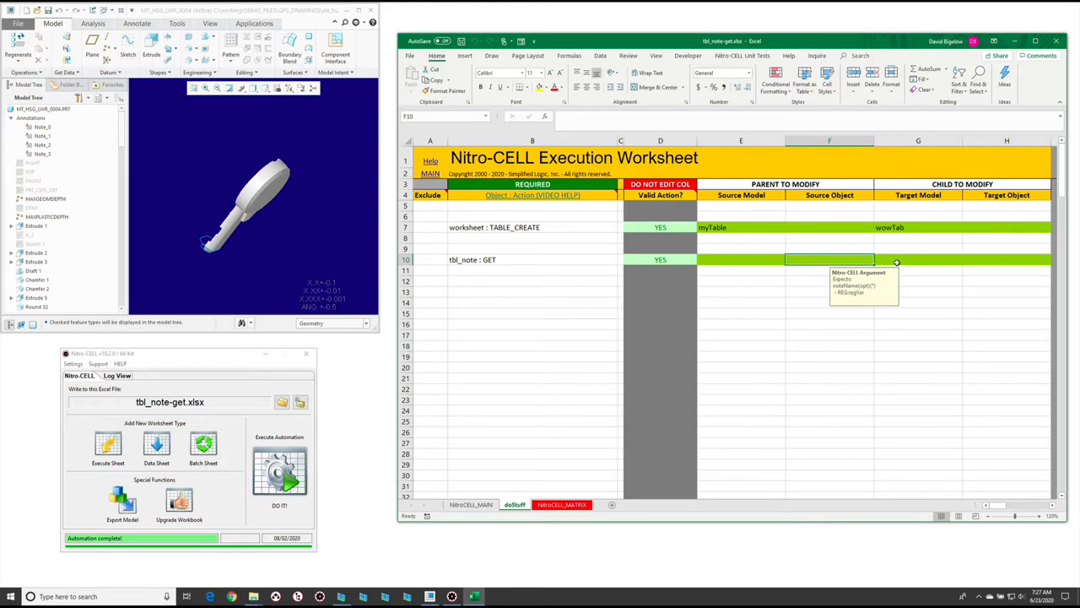
pyautogui.click(918, 260)
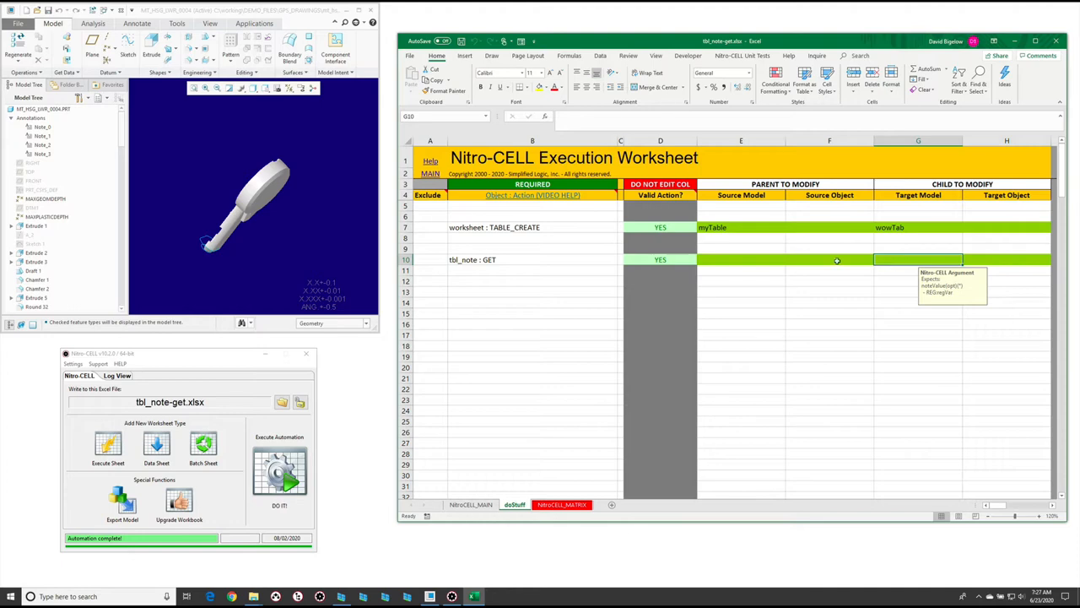
pyautogui.click(829, 260)
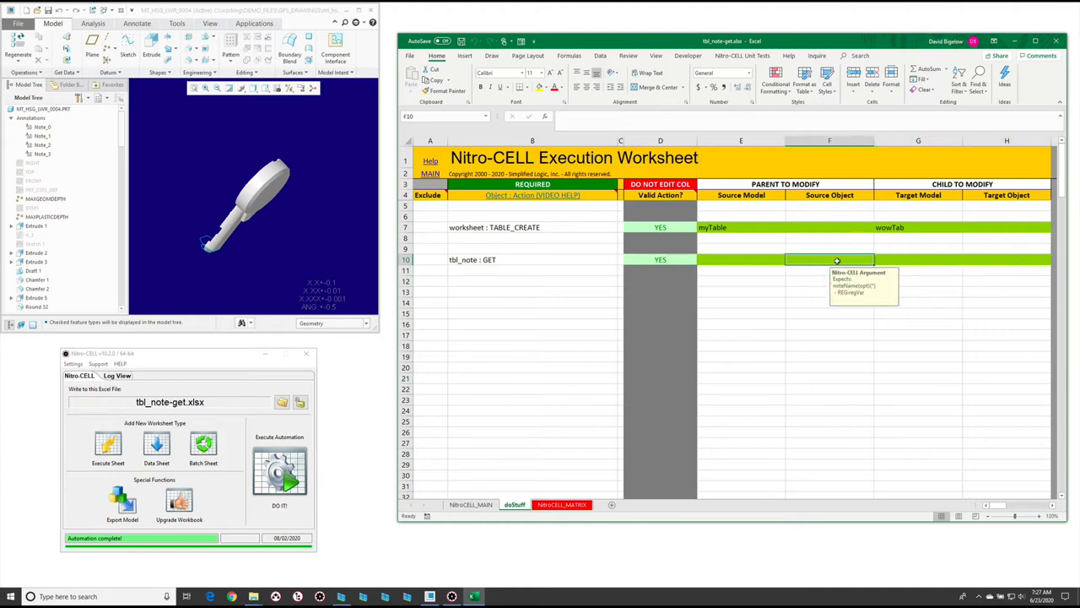
pyautogui.click(918, 260)
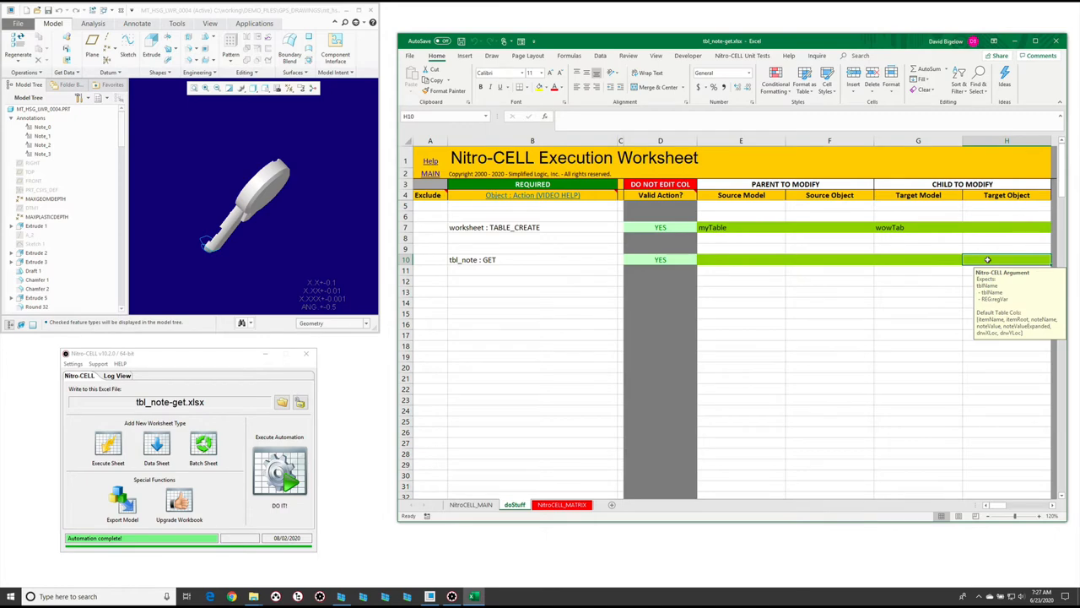
# Step: Name myTable as the Target Object in H10
pyautogui.write('m')
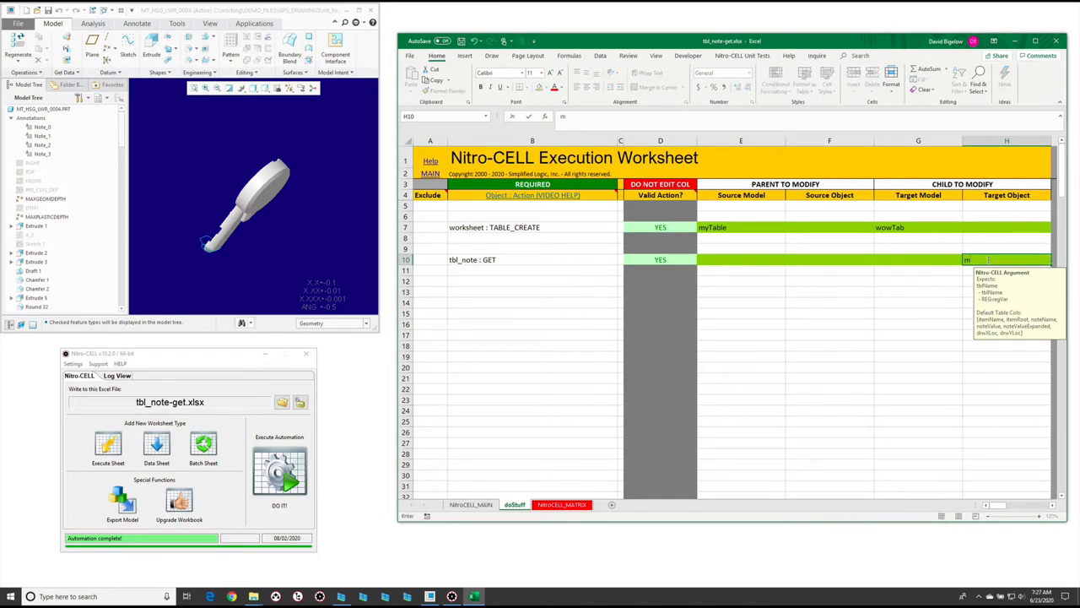
pyautogui.write('mtTable')
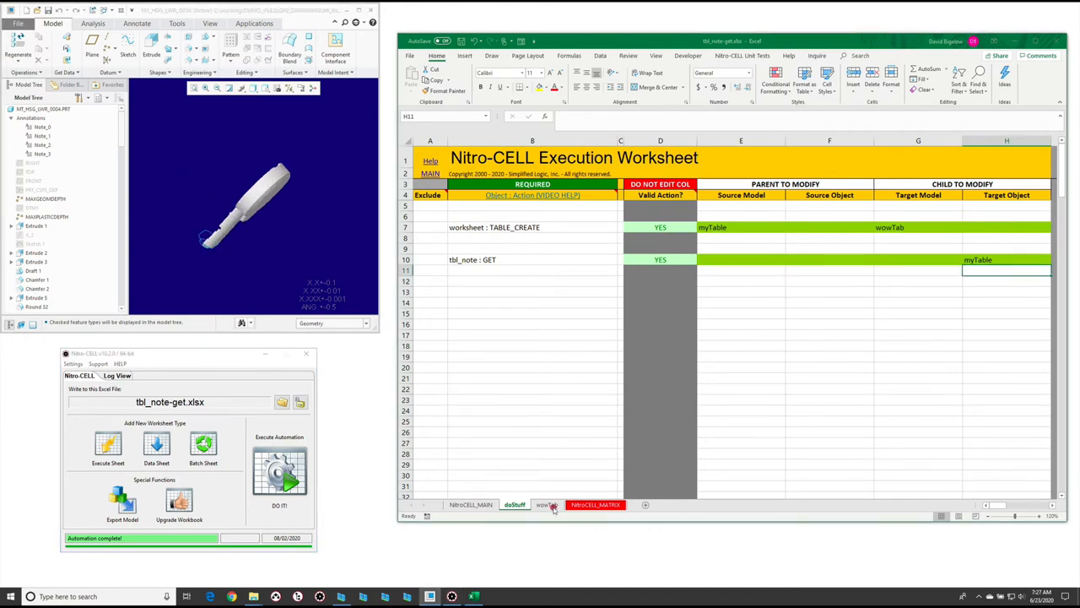
# Step: Run the automation and inspect the first note's raw and expanded values in noteTab
pyautogui.click(547, 503)
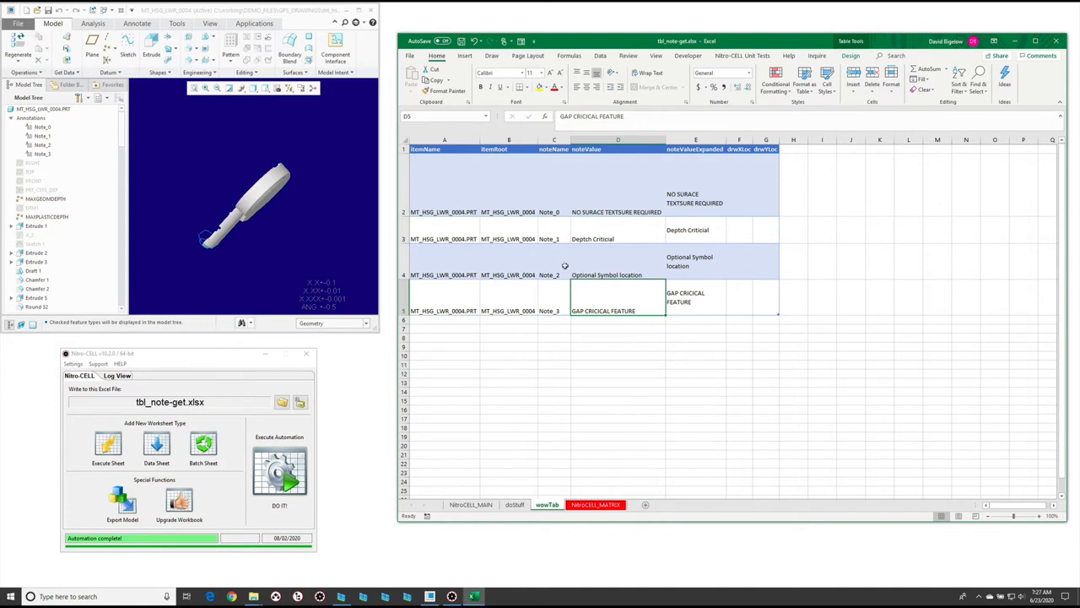
pyautogui.moveTo(633, 296)
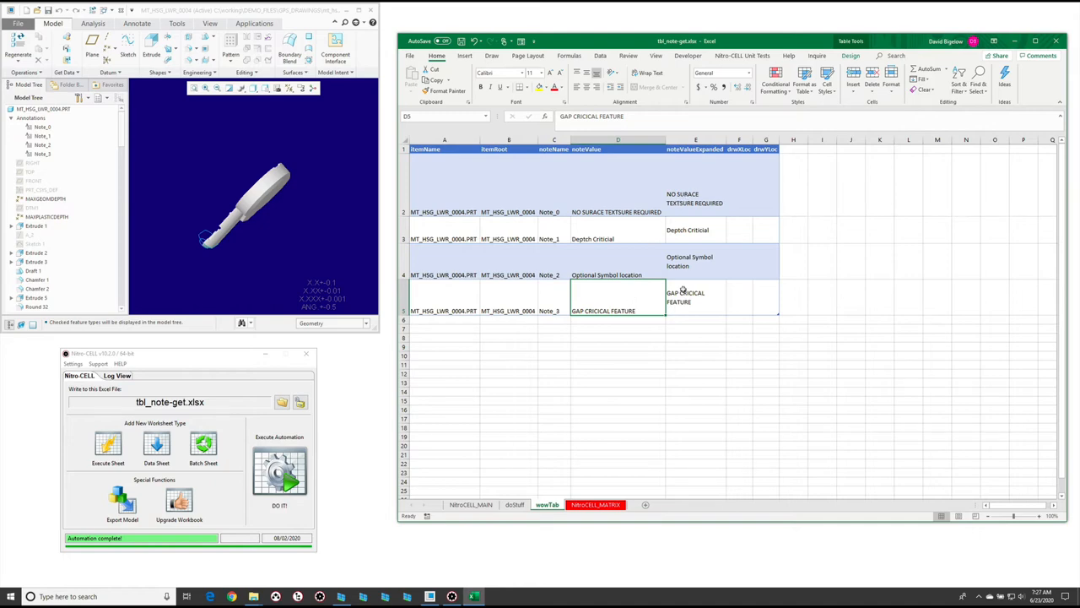
pyautogui.moveTo(740, 192)
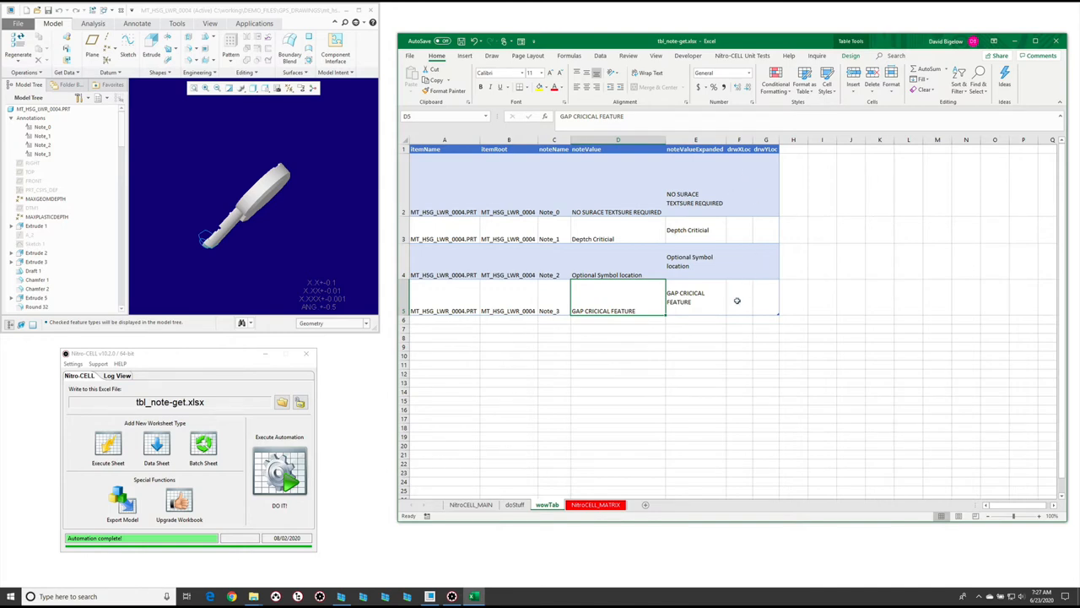
pyautogui.moveTo(611, 210)
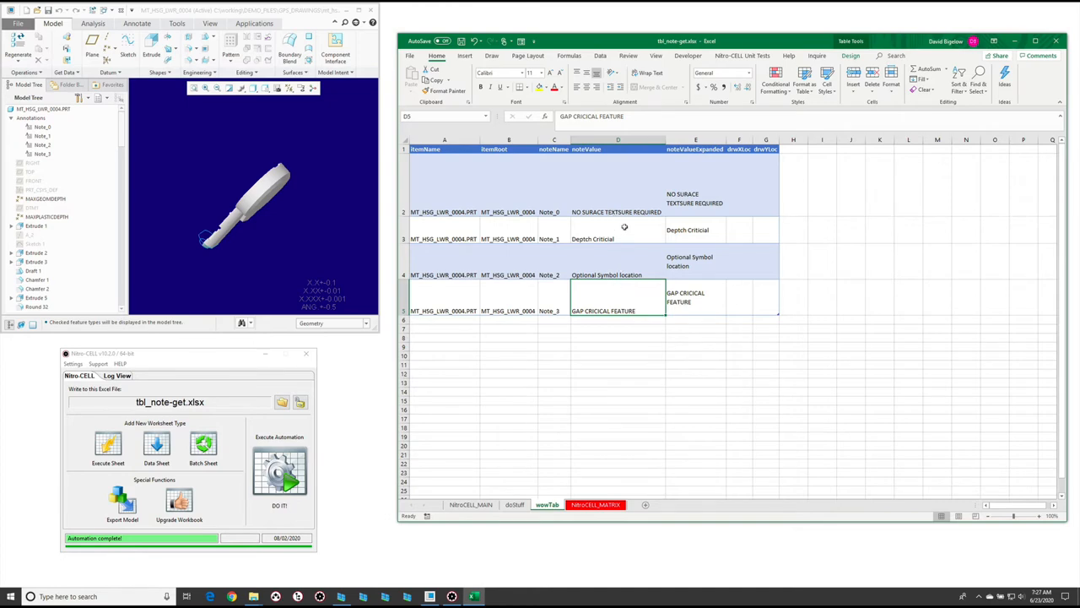
pyautogui.click(618, 273)
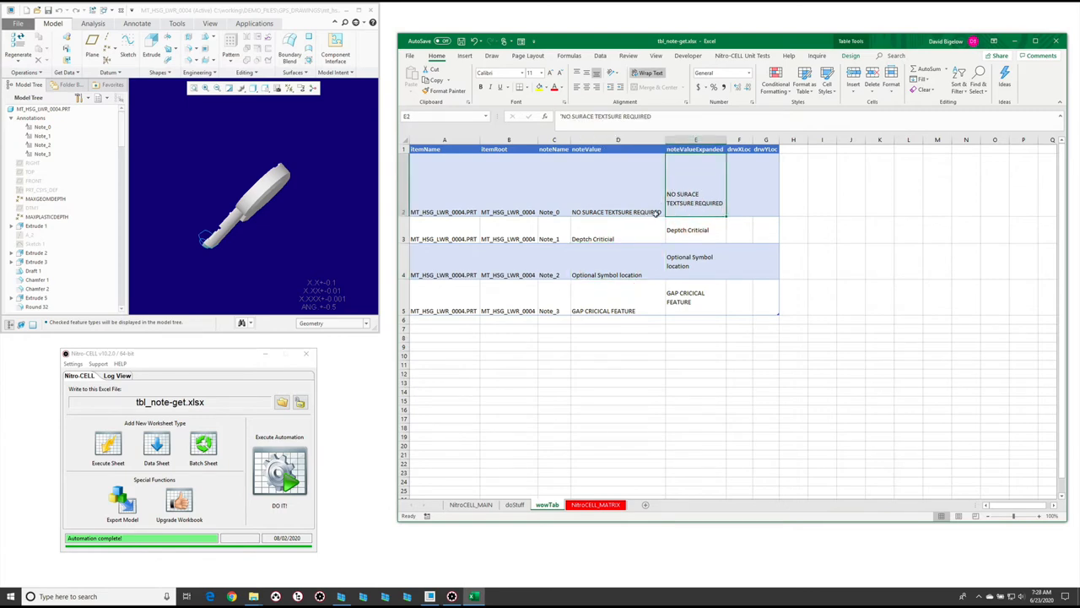
pyautogui.click(618, 213)
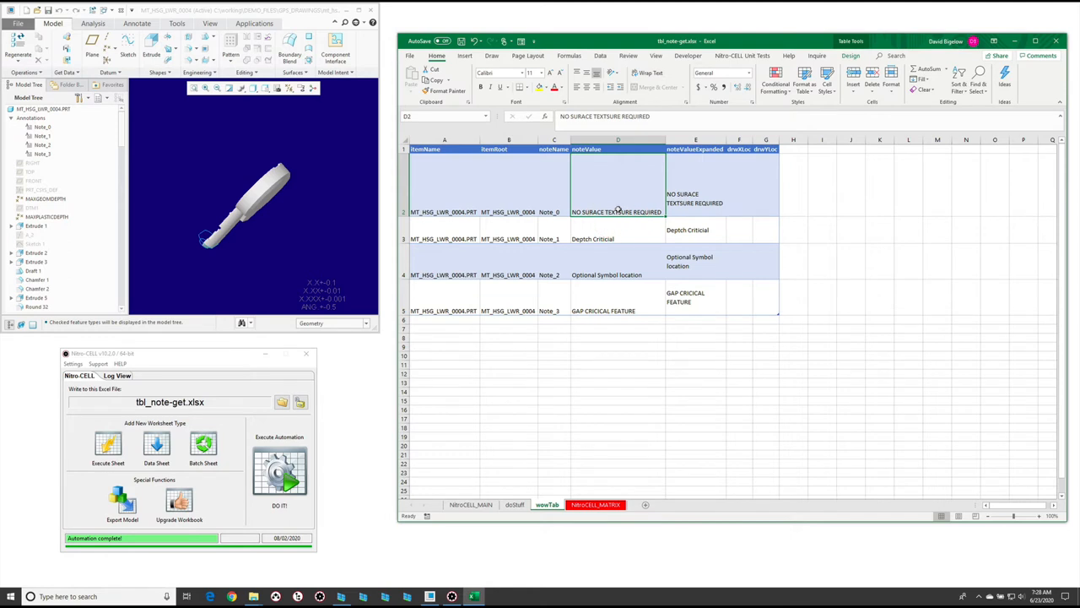
pyautogui.click(288, 260)
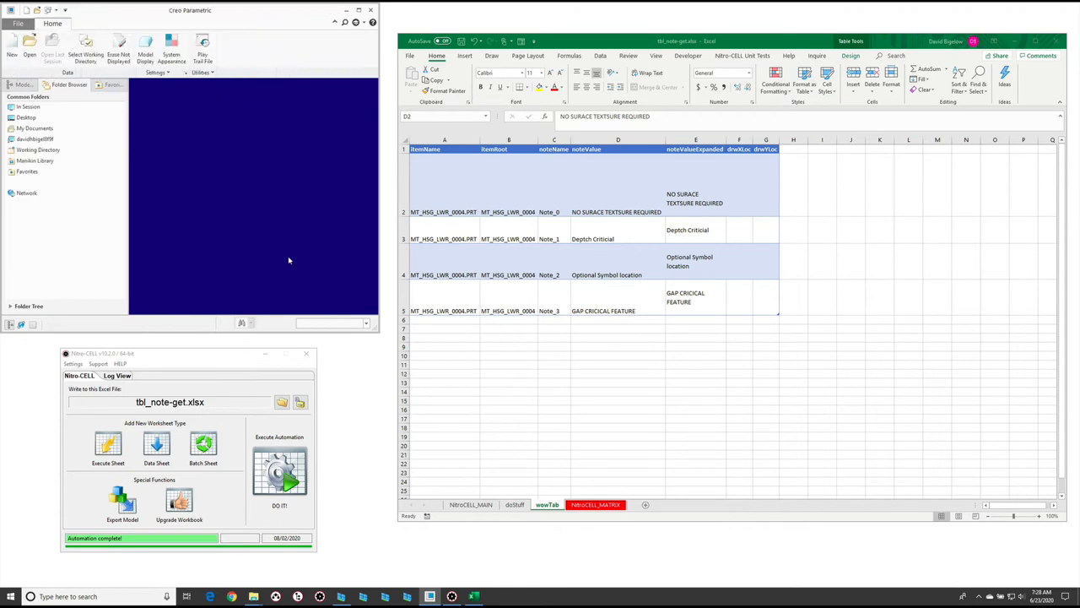
# Step: Open the WT_HSG_LWR_0004 drawing in Creo from the File Open dialog
pyautogui.click(30, 41)
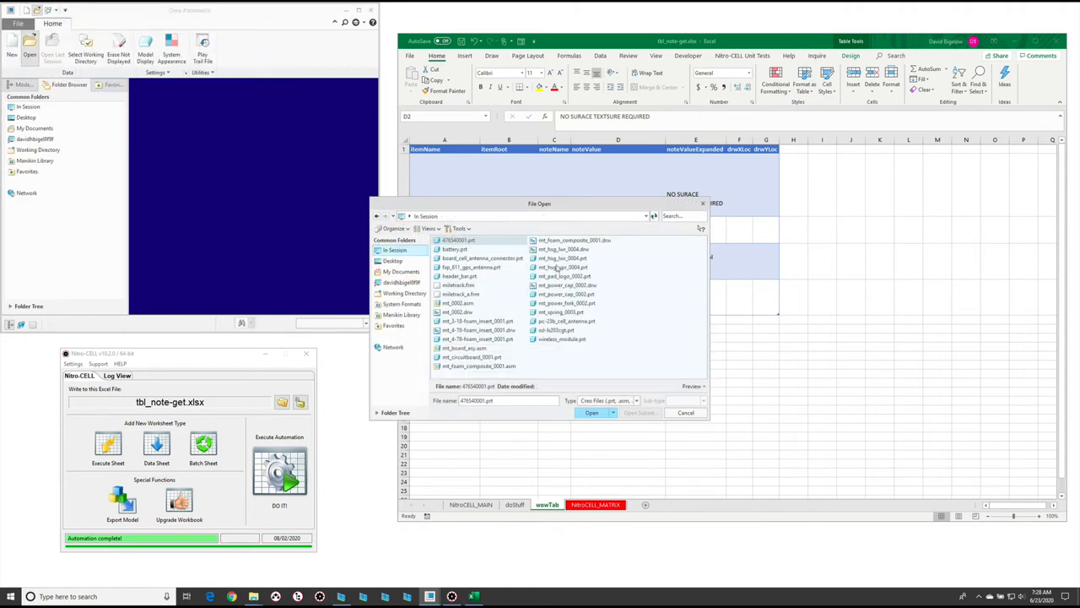
pyautogui.click(564, 249)
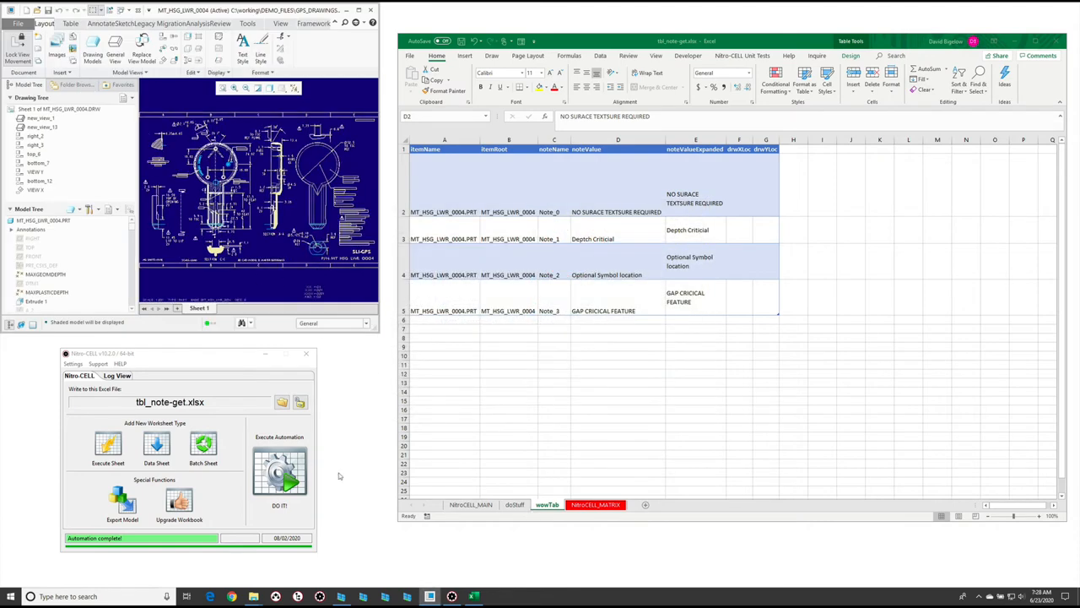
# Step: Rerun GO so noteTab fills with the drawing's notes, expanded values and X/Y locations
pyautogui.click(279, 473)
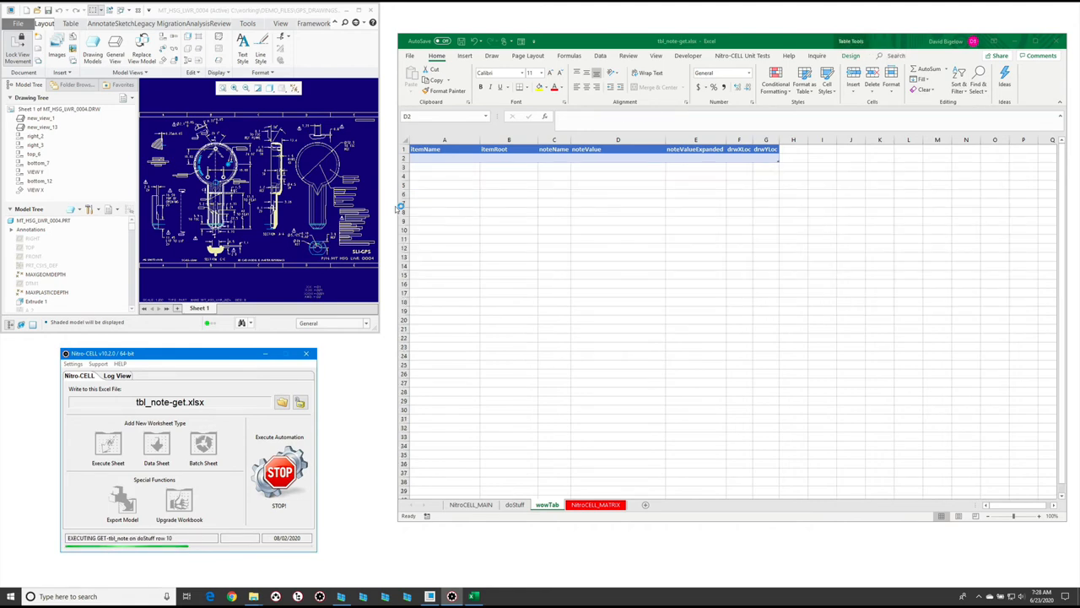
pyautogui.click(514, 504)
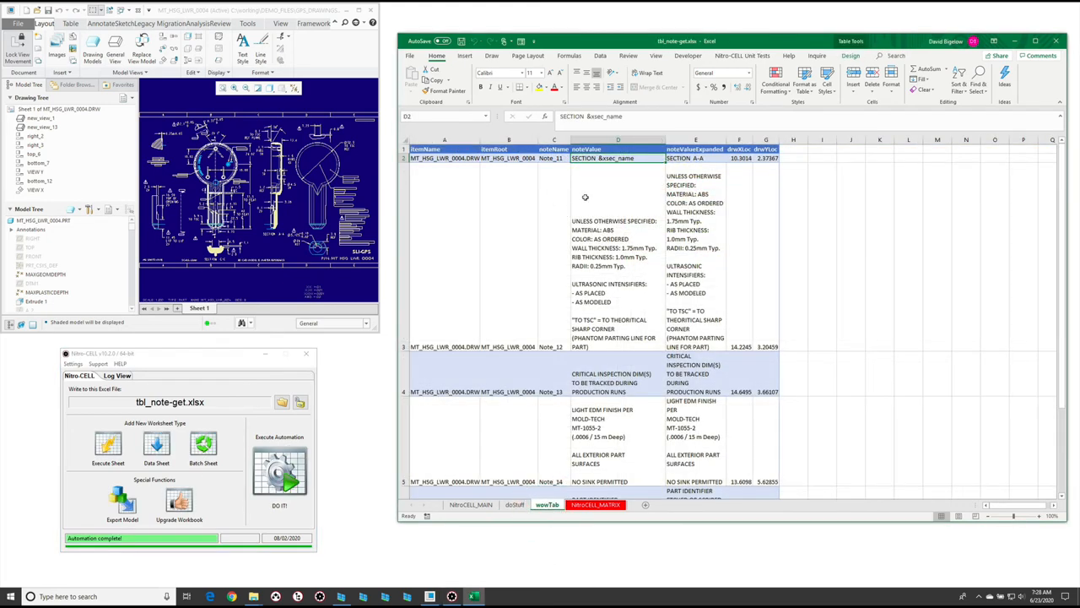
pyautogui.moveTo(608, 166)
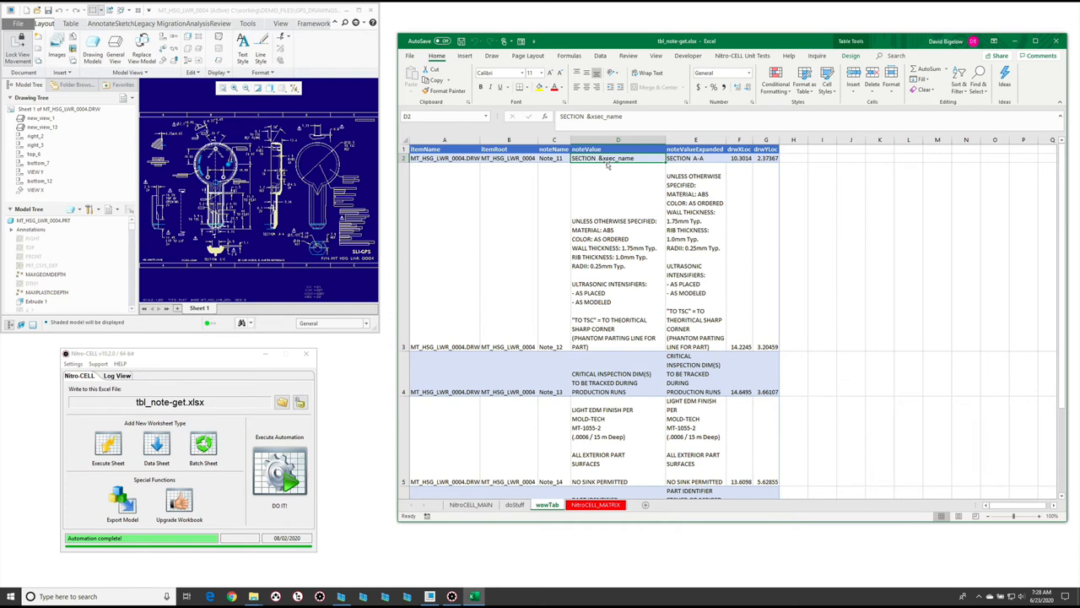
pyautogui.moveTo(721, 166)
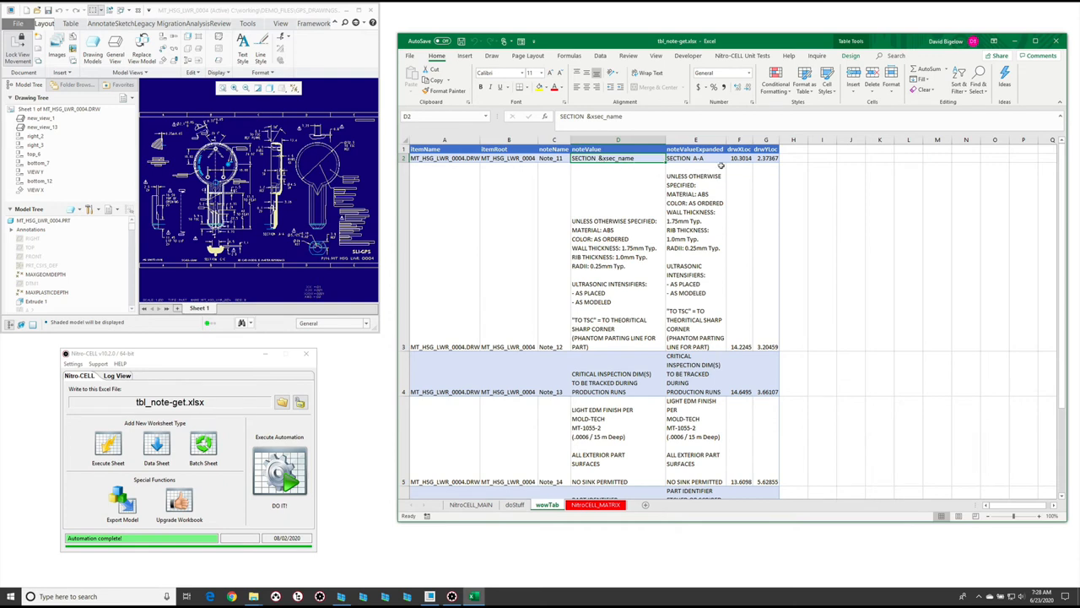
pyautogui.moveTo(636, 169)
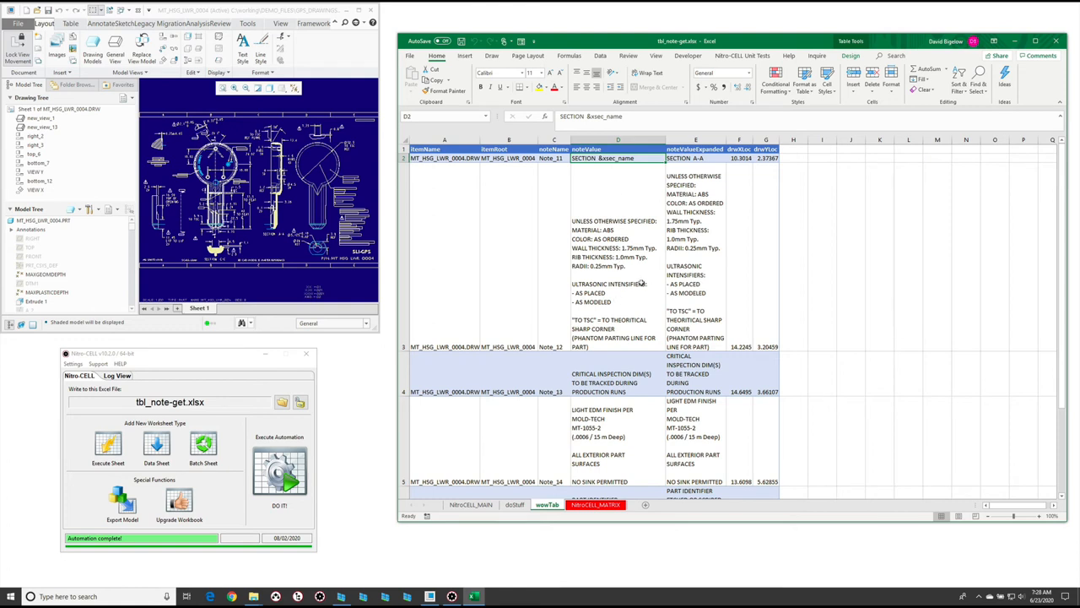
pyautogui.moveTo(628, 334)
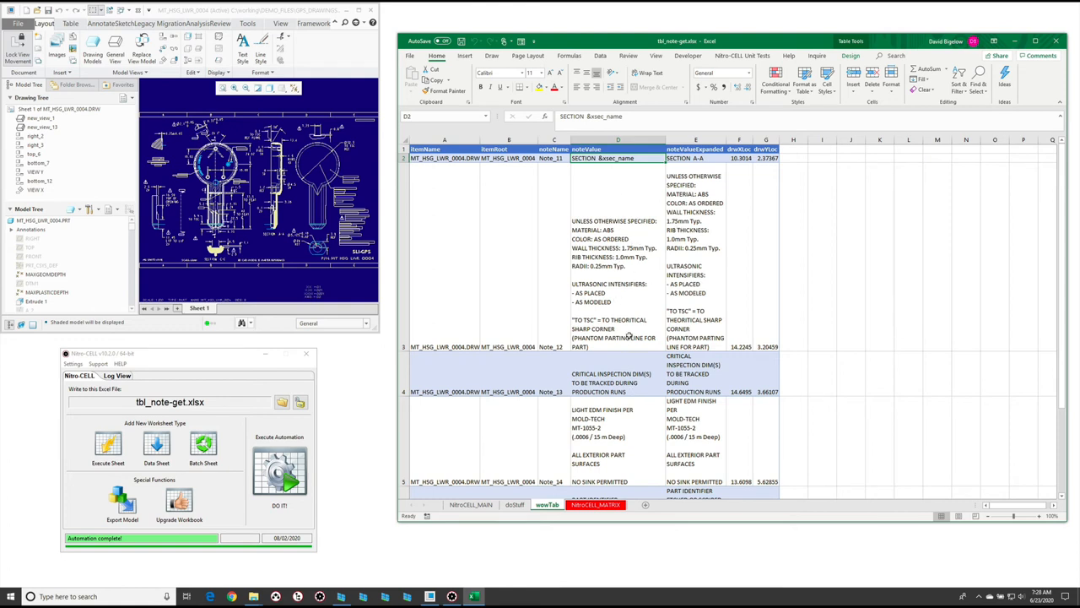
pyautogui.moveTo(638, 297)
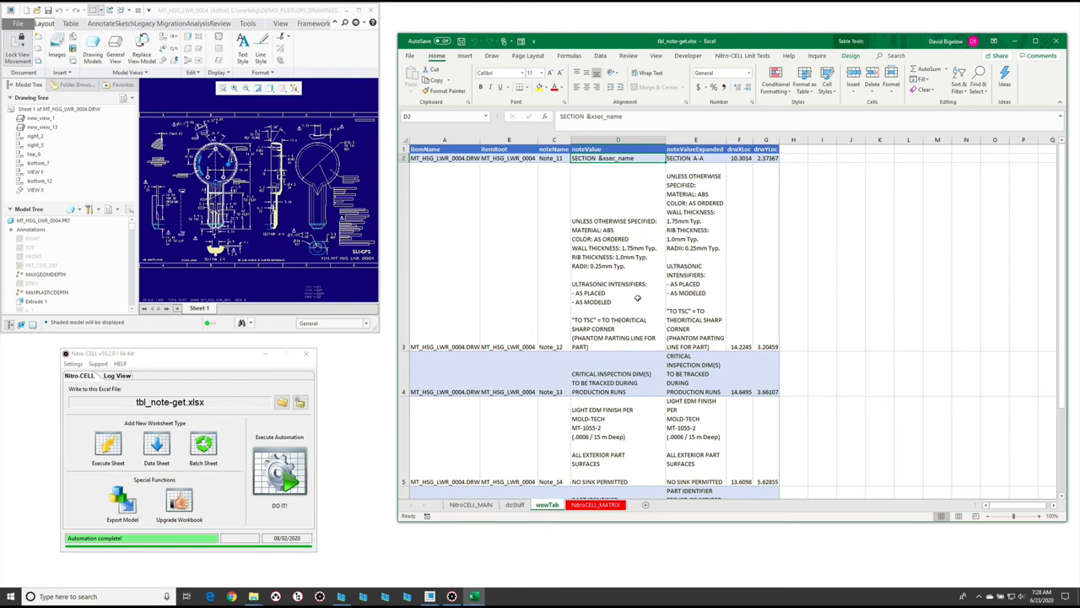
pyautogui.moveTo(698, 321)
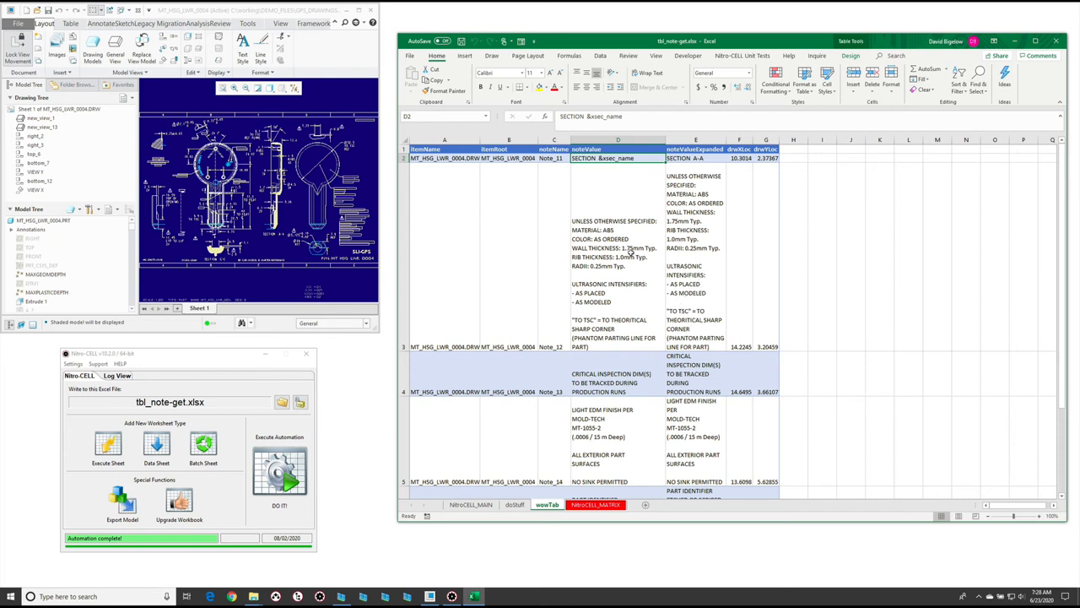
pyautogui.moveTo(625, 297)
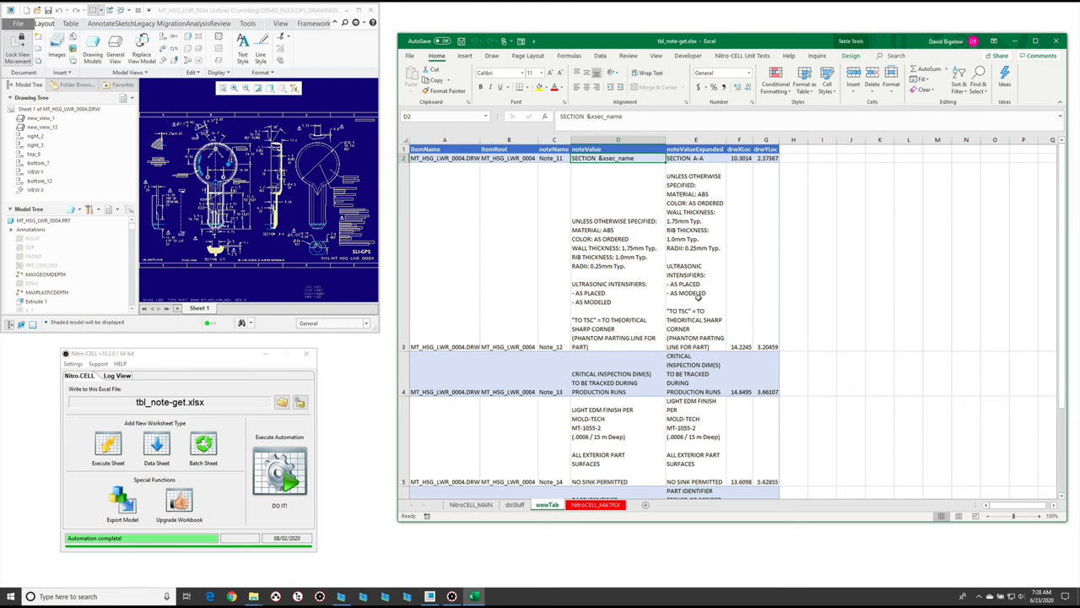
pyautogui.moveTo(763, 345)
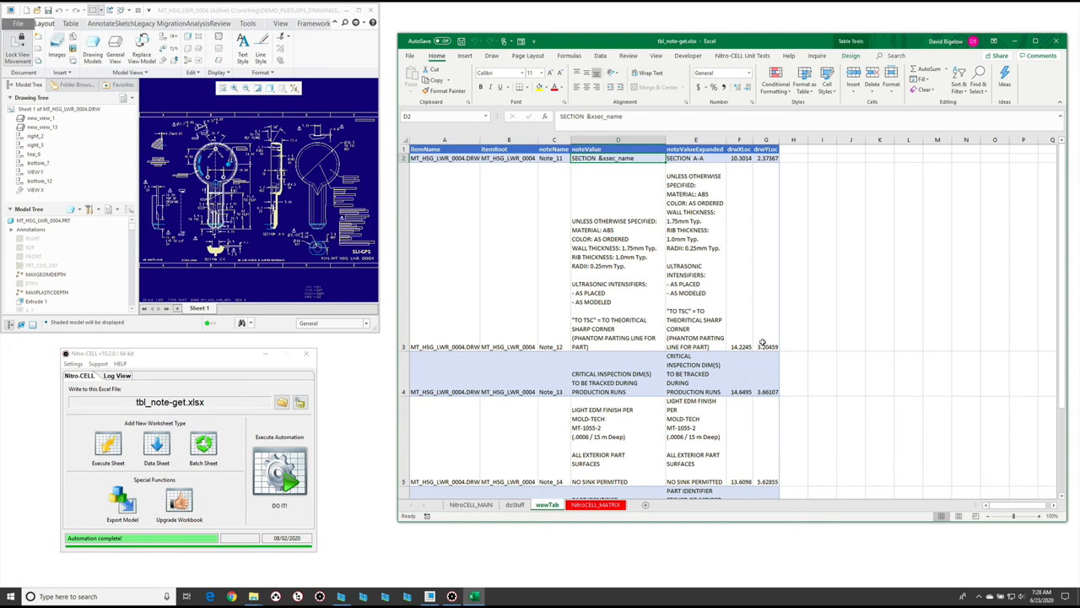
pyautogui.moveTo(1071, 283)
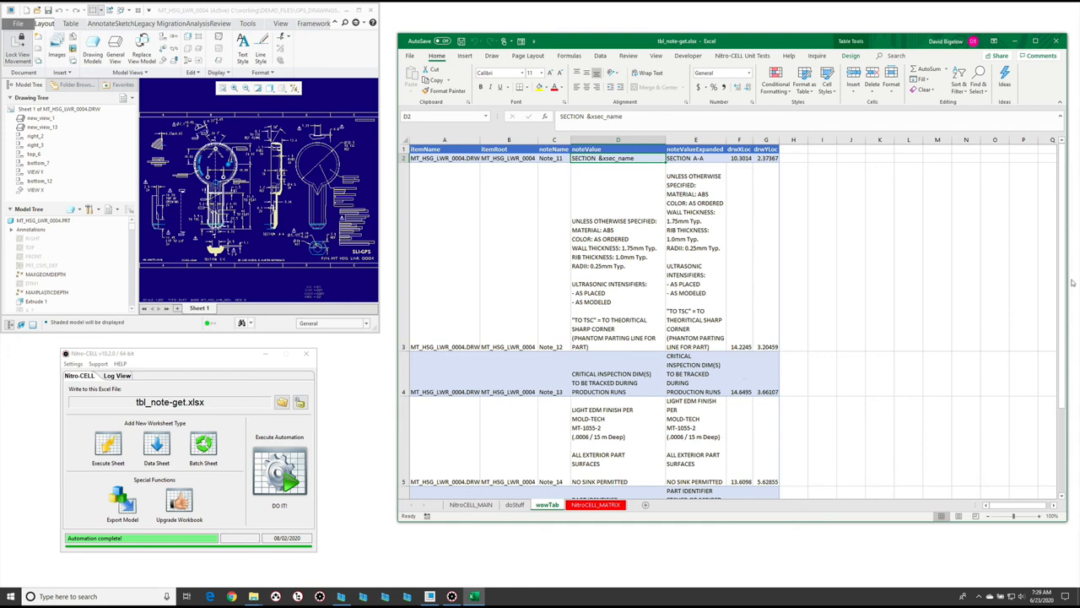
# Step: Scroll through the drawing note rows, then return to the Execution Worksheet
pyautogui.scroll(-3)
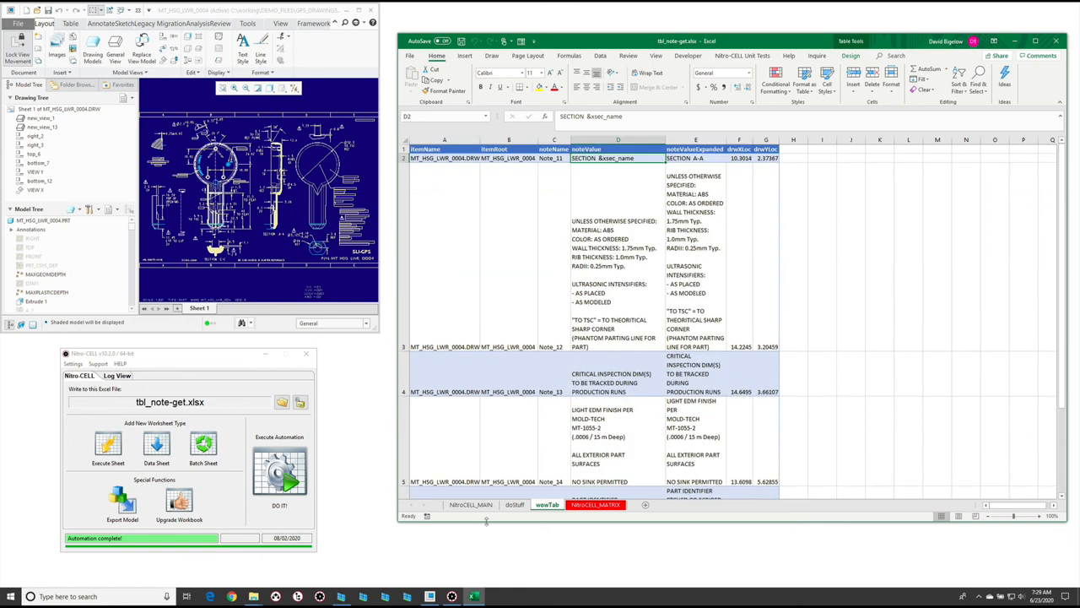
pyautogui.click(513, 502)
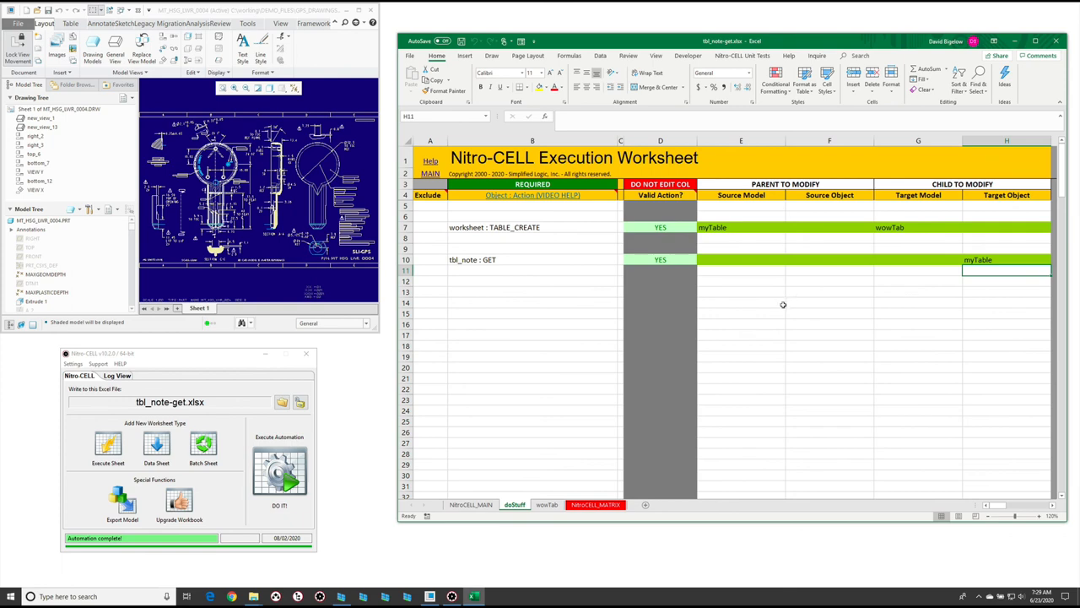
pyautogui.moveTo(557, 327)
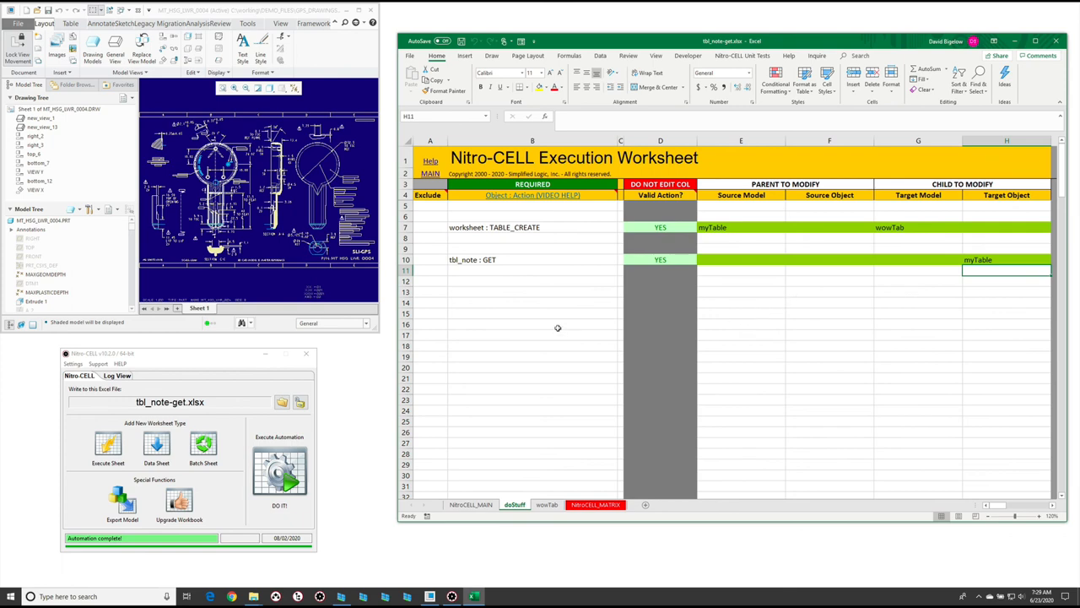